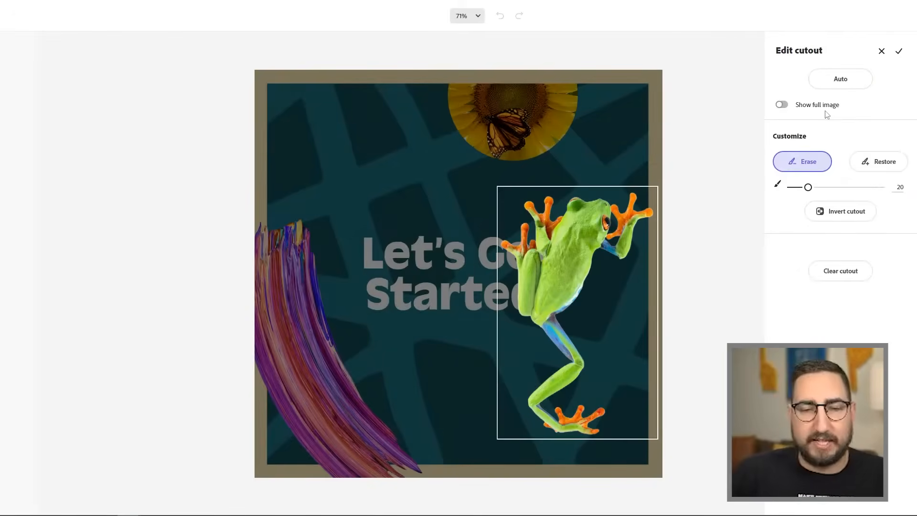
Confirm the finished frog cutout and return to the design over the teal pattern.
click(898, 50)
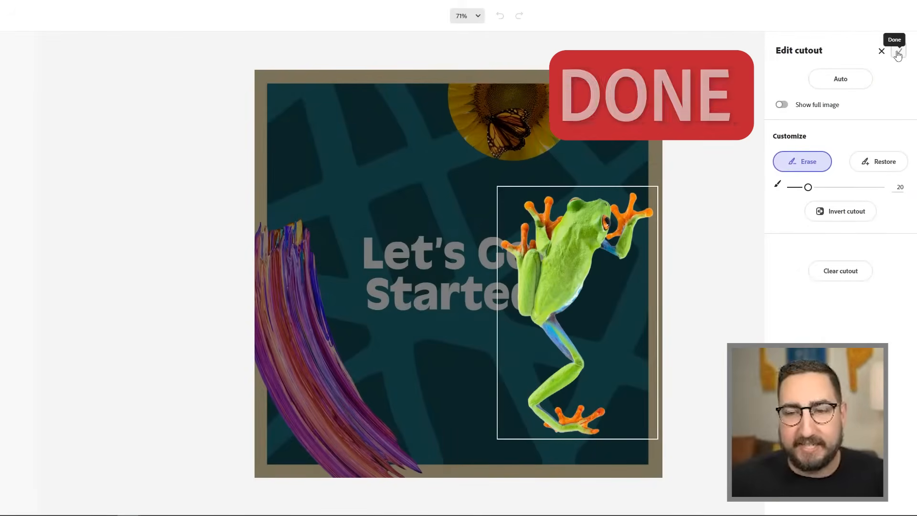
click(898, 52)
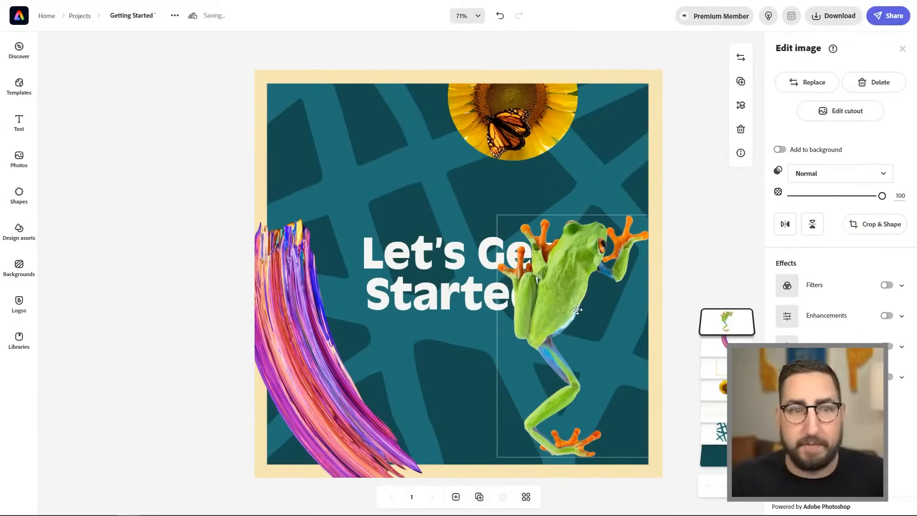
Mirror the frog horizontally, tilt it slightly and place it in the top-left corner.
drag(575, 309, 499, 228)
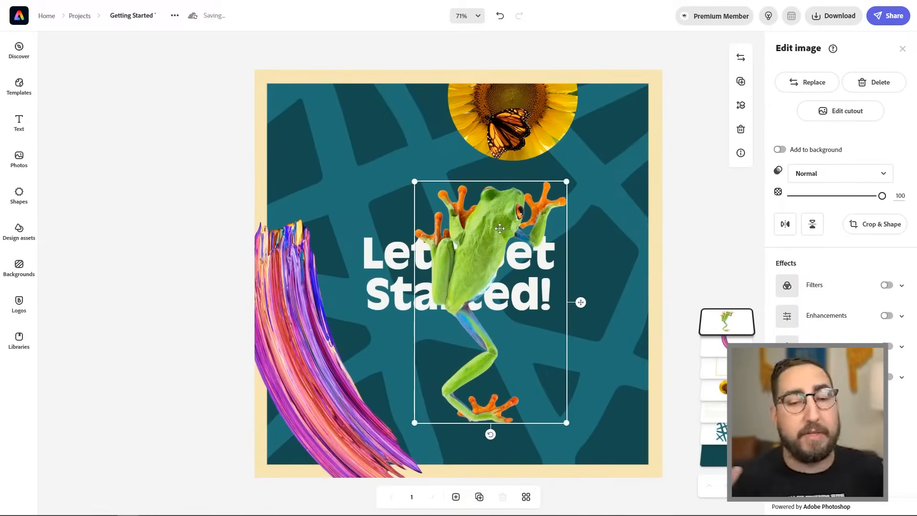
click(785, 224)
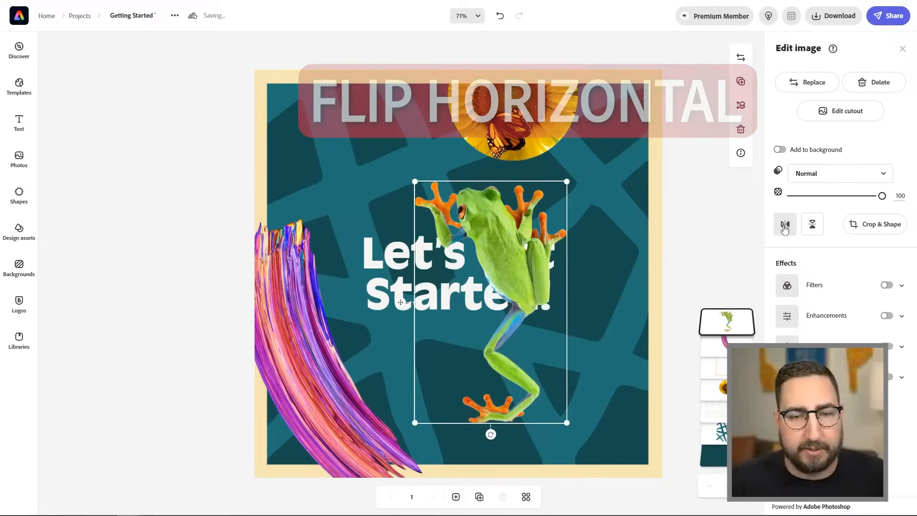
click(785, 224)
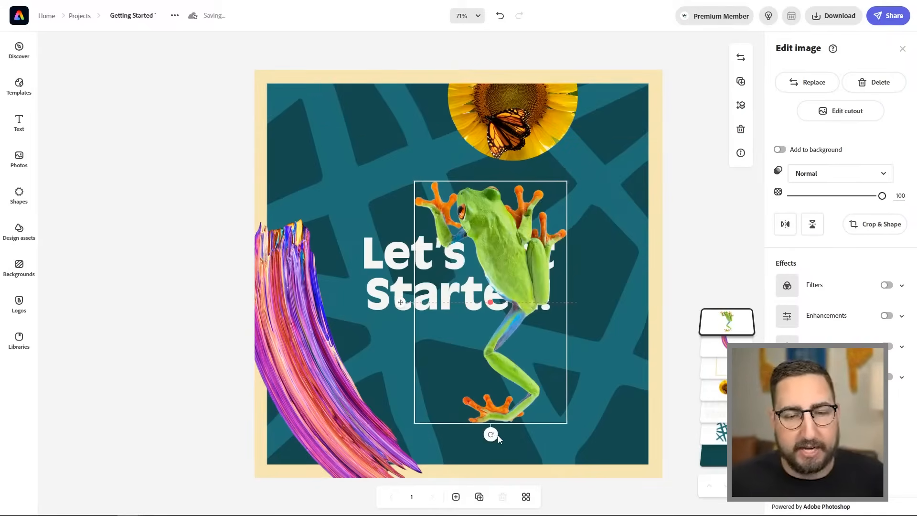
drag(490, 434, 531, 399)
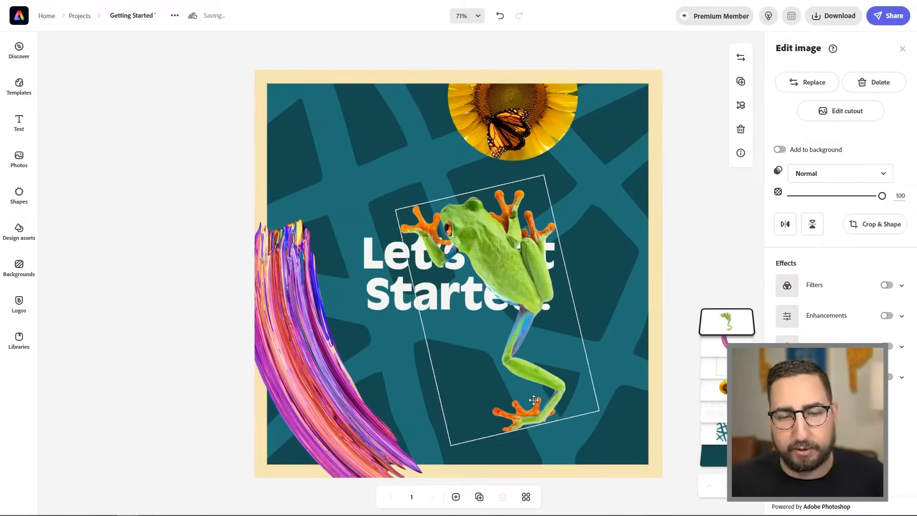
drag(533, 399, 324, 134)
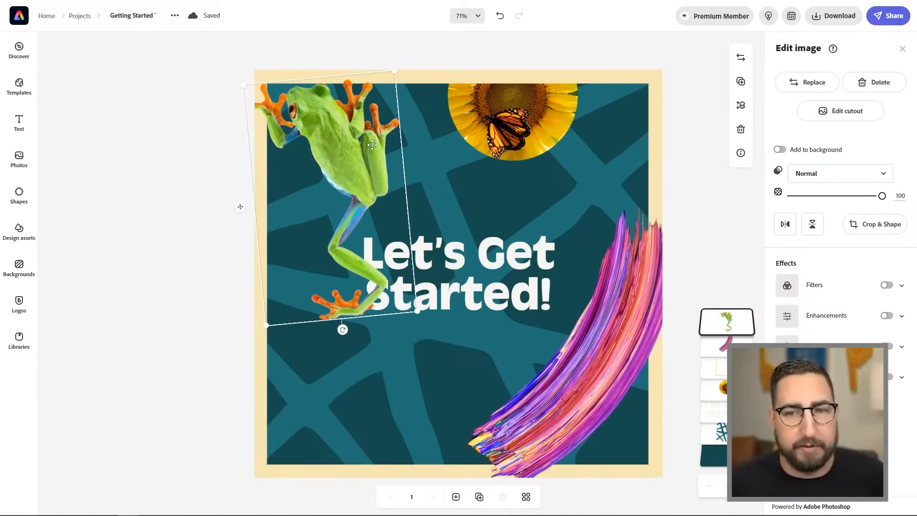
mouse_move(740, 80)
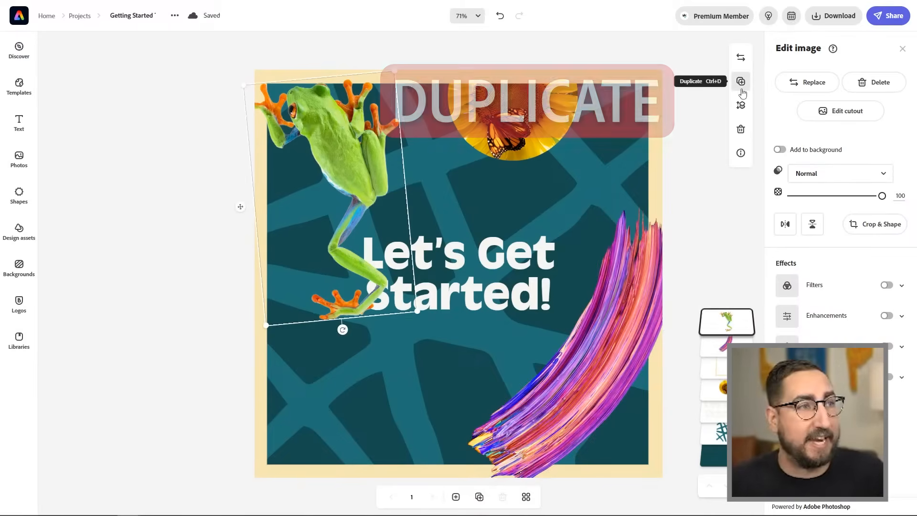
Duplicate the frog as a shadow with blur strength 12 and remove the template text.
click(740, 81)
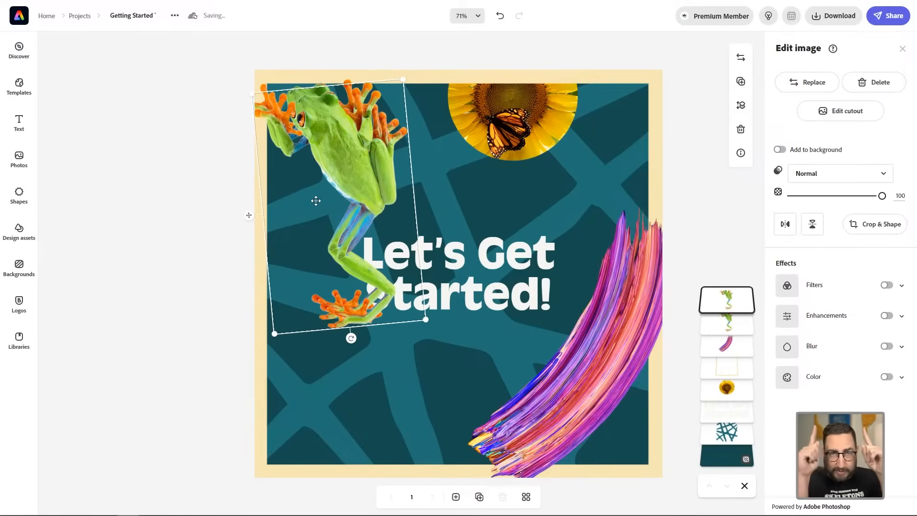
click(886, 346)
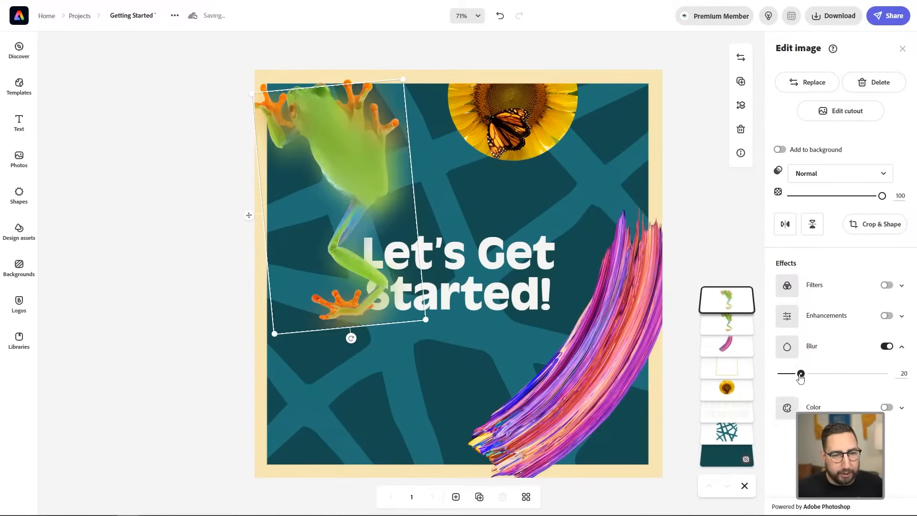
drag(801, 374, 793, 374)
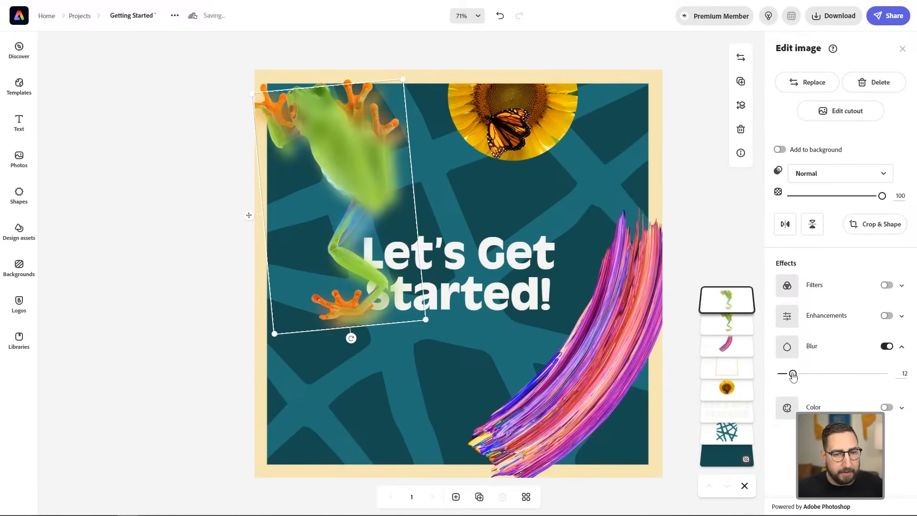
click(886, 285)
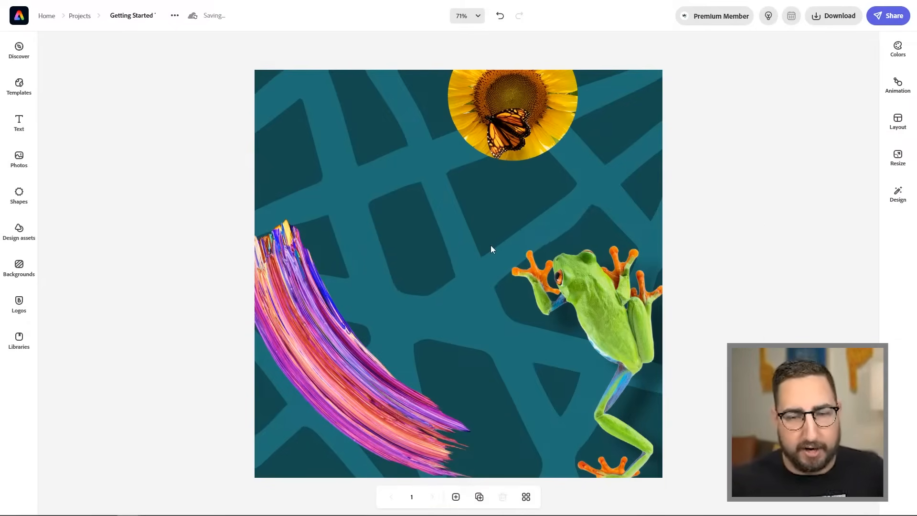
Try the Sales promo-code text design, search shapes for 'Line', then remove the graphic again.
click(19, 123)
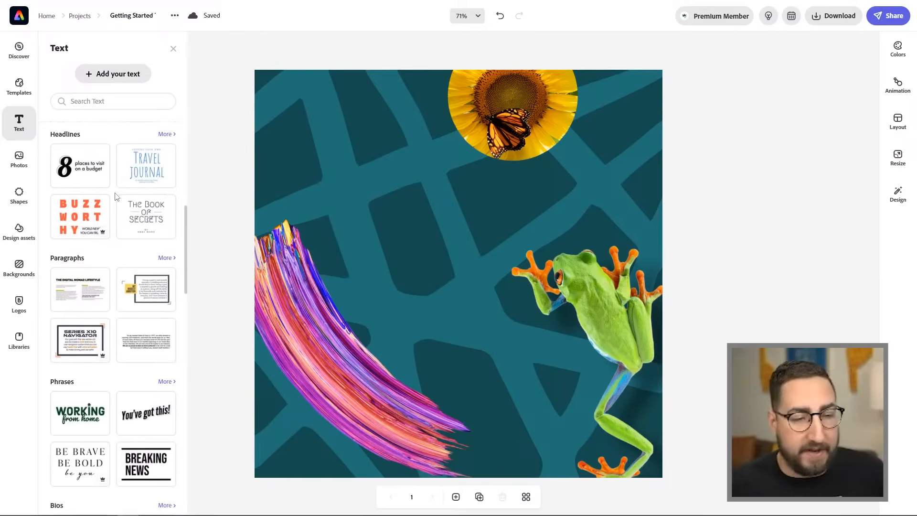
scroll(down, 3)
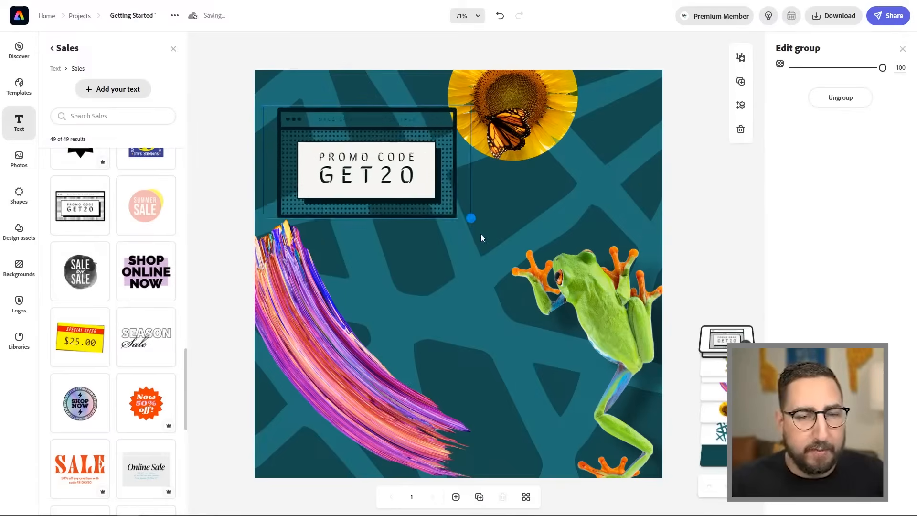
drag(359, 163, 416, 234)
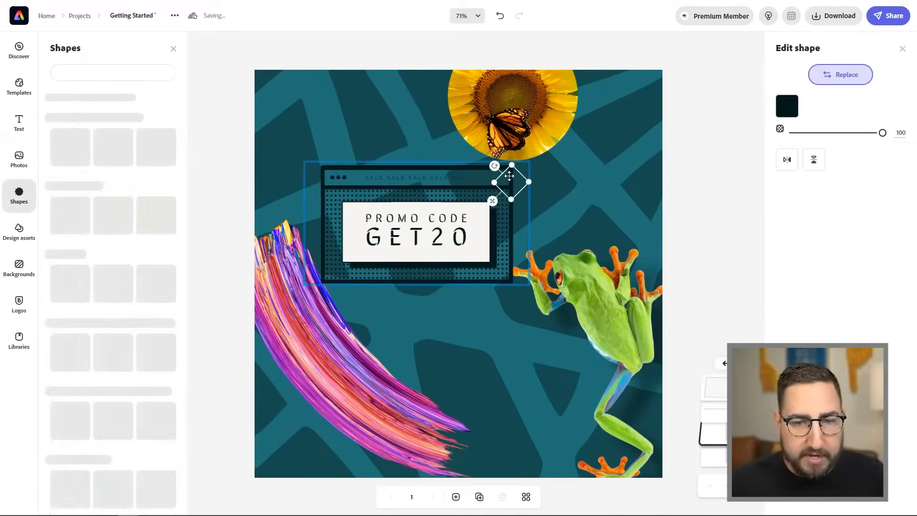
text(Line)
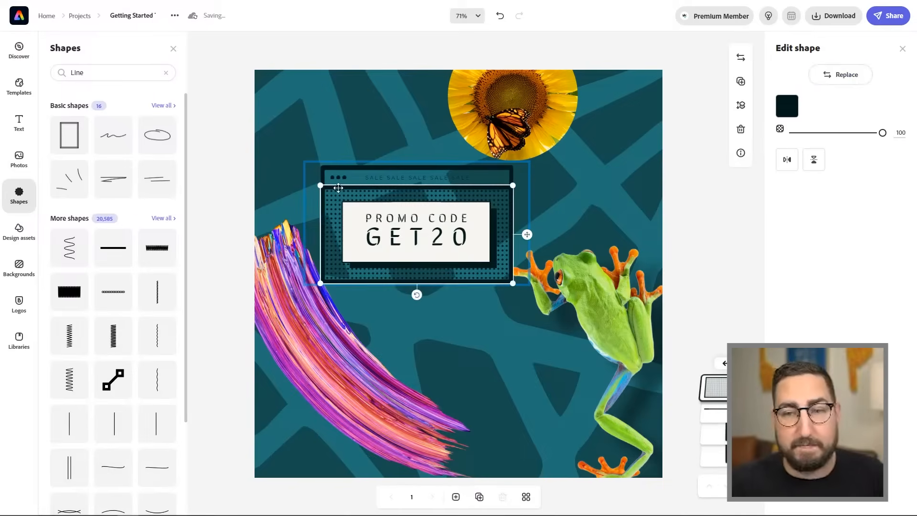
click(786, 106)
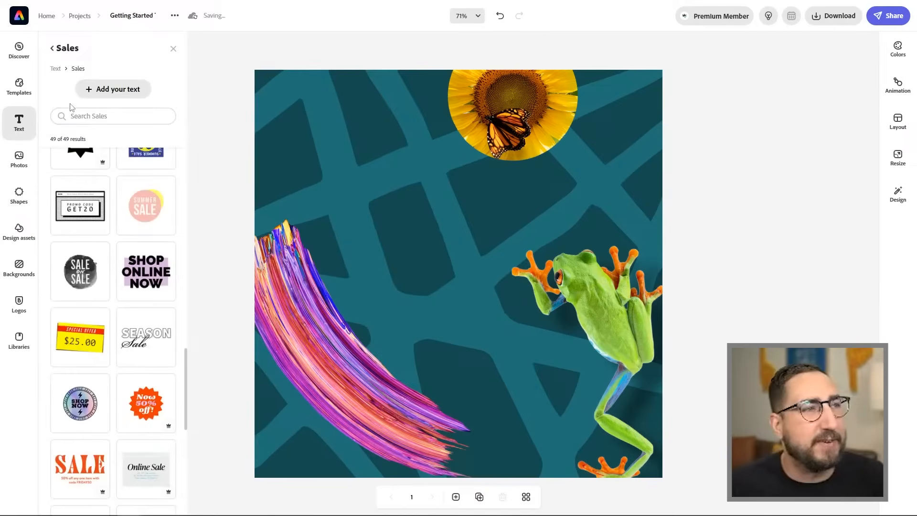
Add a 'Safari Sale' headline in a distressed font and enlarge it across the middle.
click(112, 89)
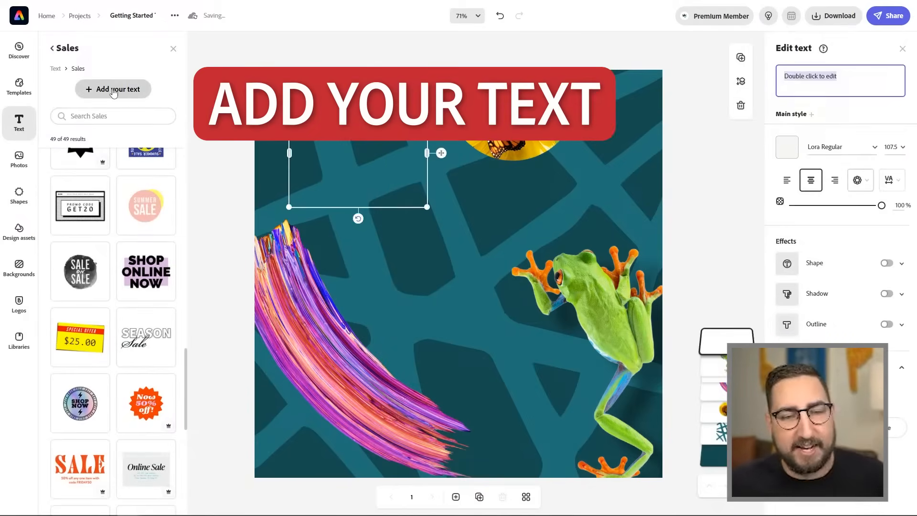
text(Safar)
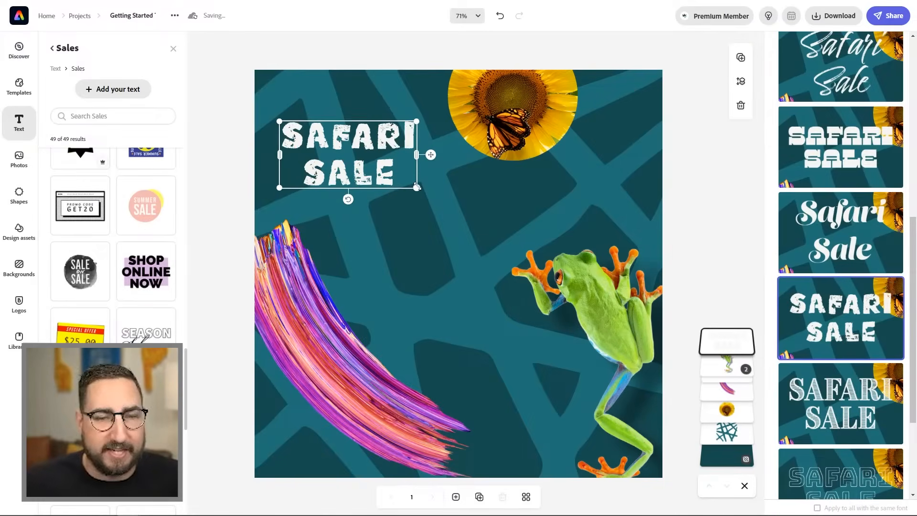
drag(418, 187, 559, 258)
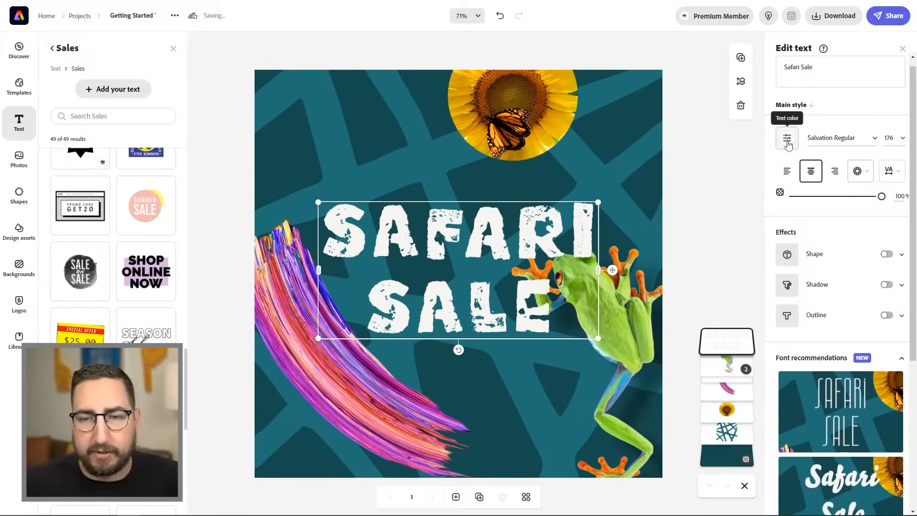
Reduce the headline's line spacing to 10 so its two lines sit closer.
click(786, 140)
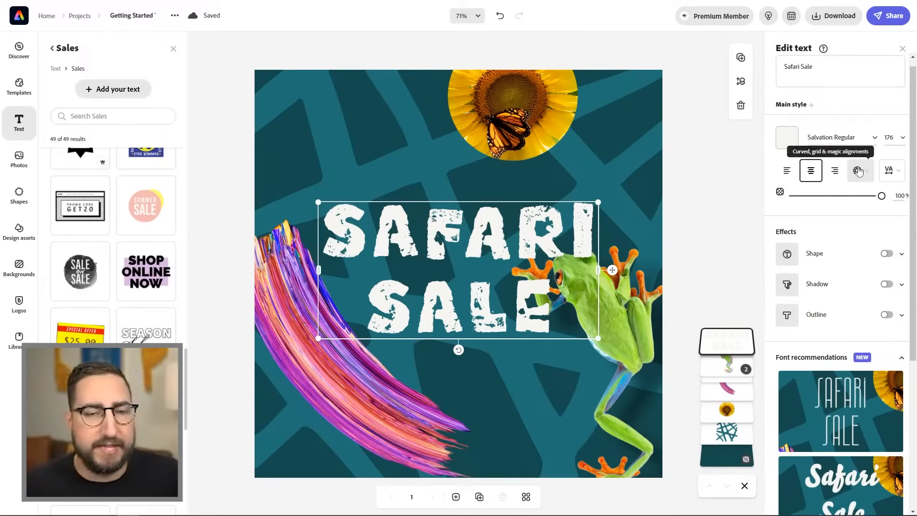
click(858, 170)
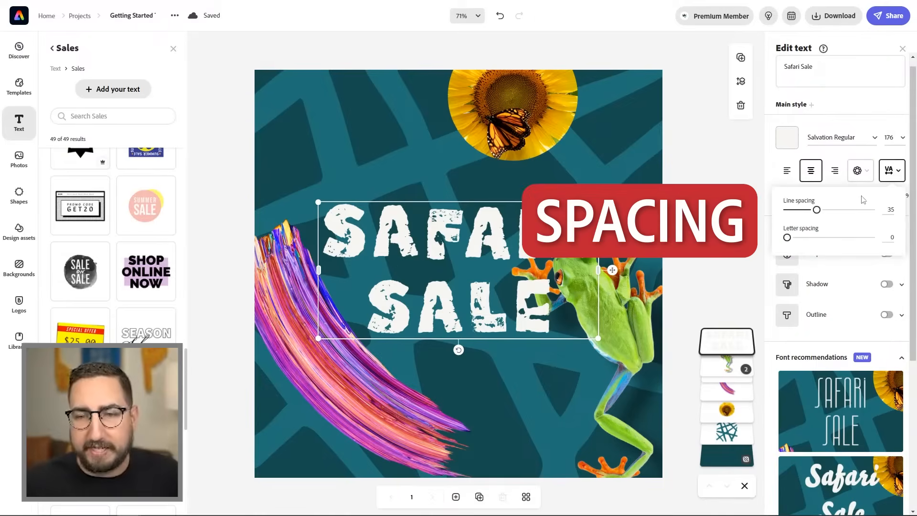
drag(816, 210, 814, 209)
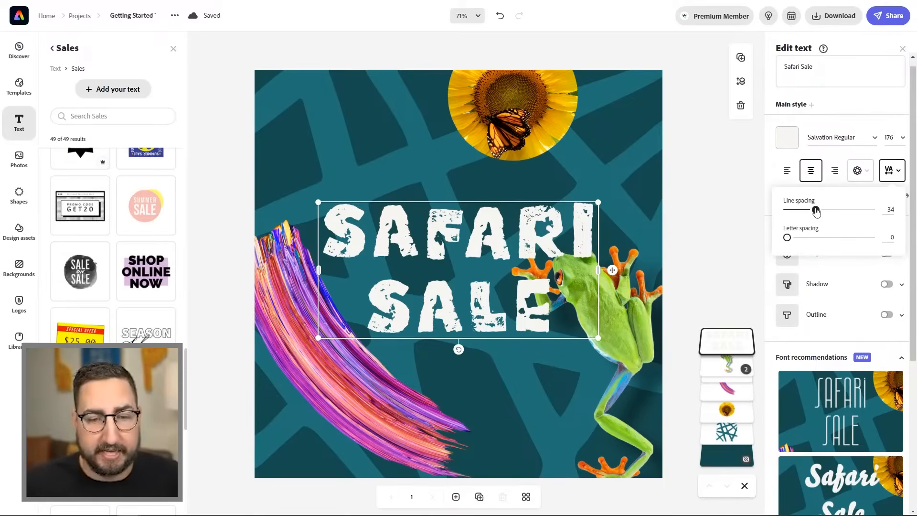
drag(816, 210, 795, 209)
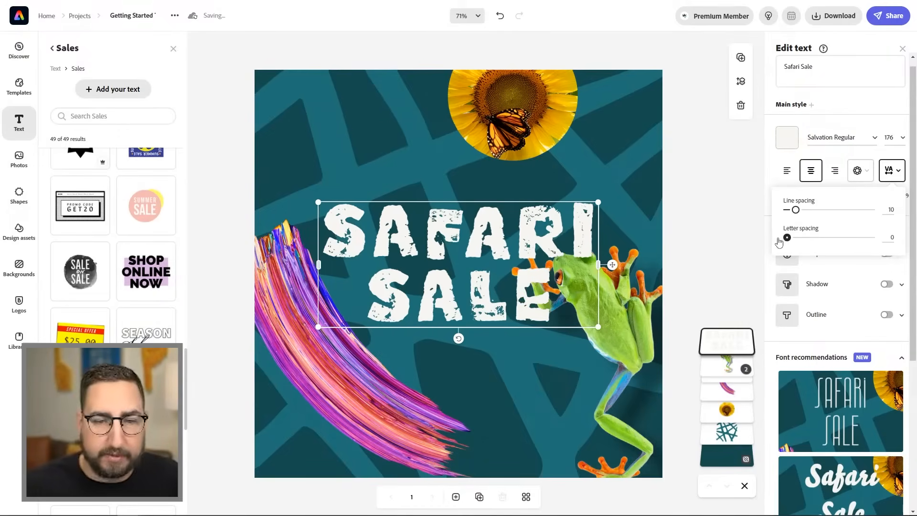
Back the title with a white padded shape and mask the letters so the teal shows through.
click(891, 170)
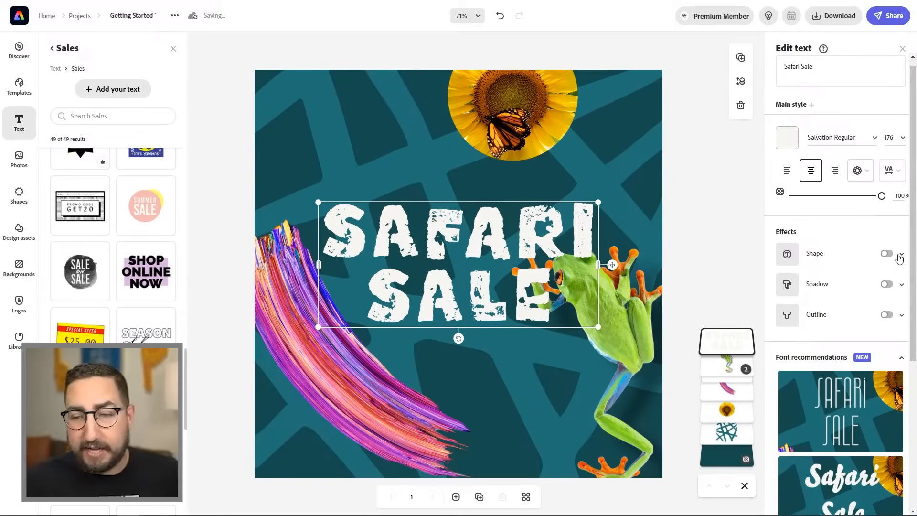
click(886, 253)
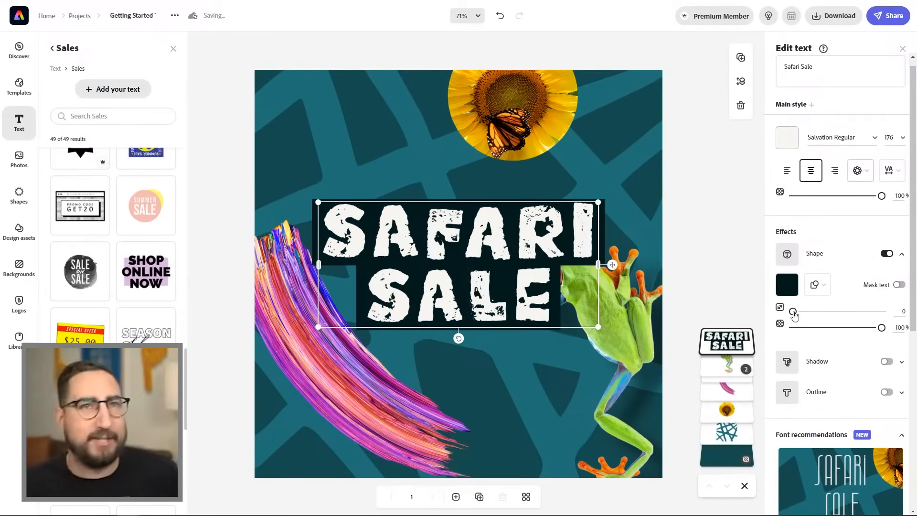
drag(793, 311, 803, 311)
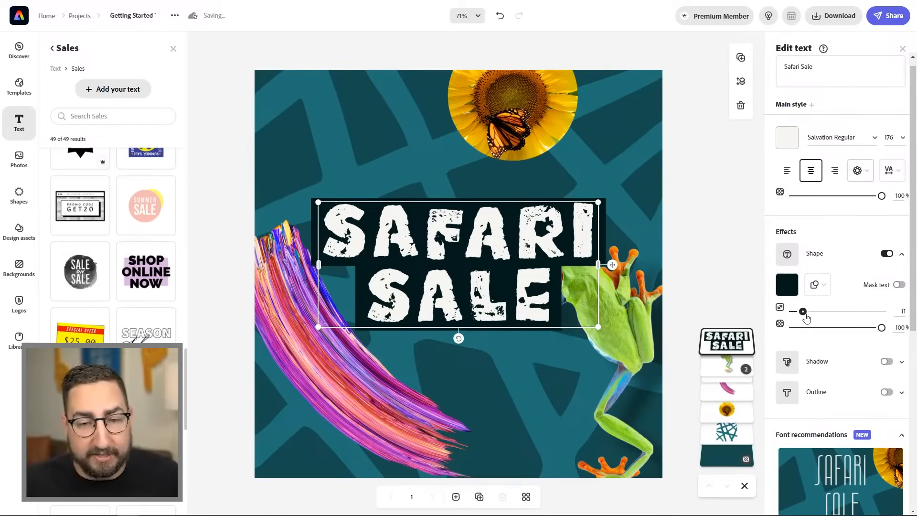
drag(802, 311, 813, 312)
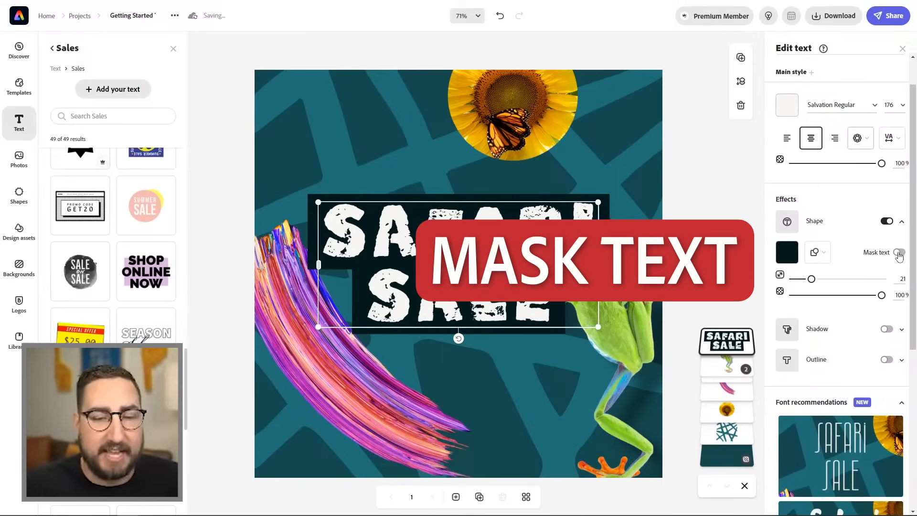
click(900, 252)
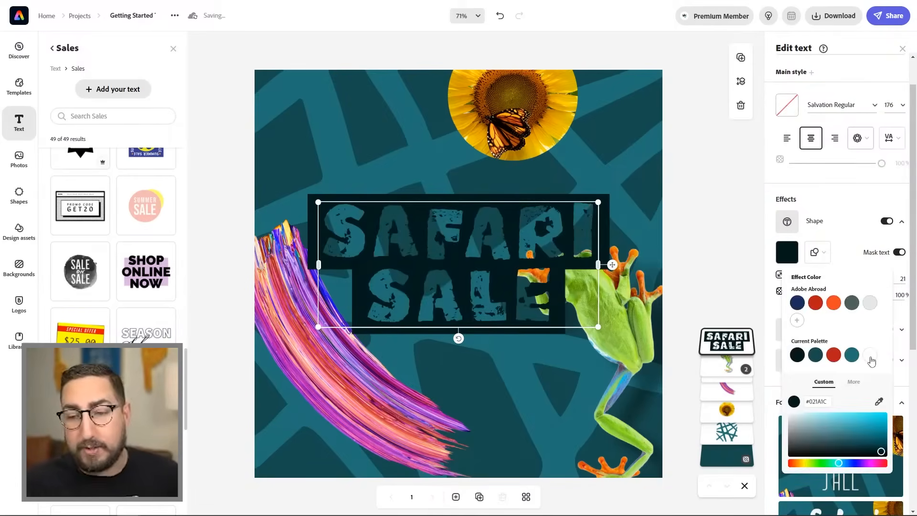
click(869, 355)
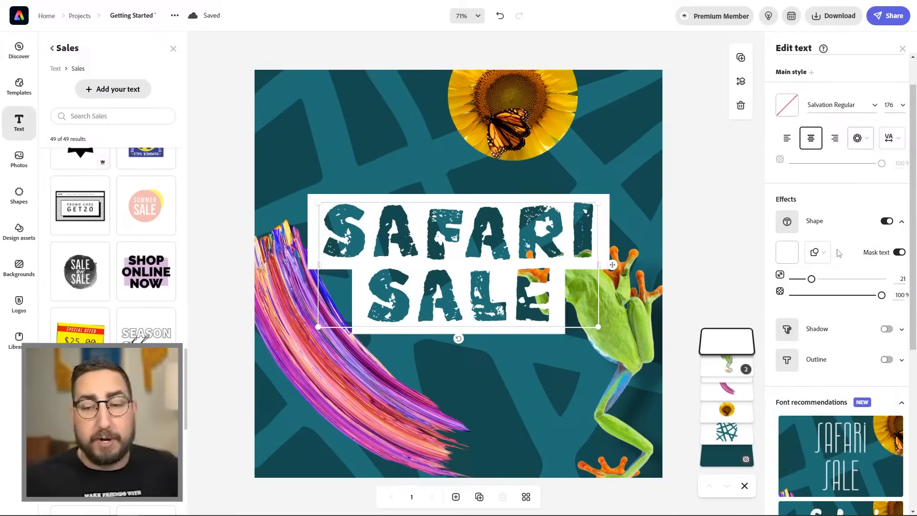
click(813, 252)
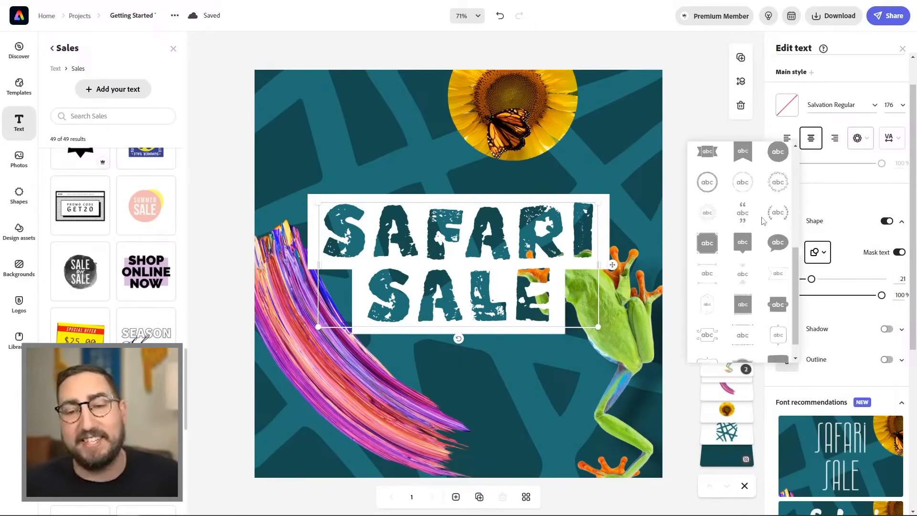
Swap the shape for an outline and switch to the curved 'SAFARI SALE THIS MONTH ONLY' layout.
click(778, 189)
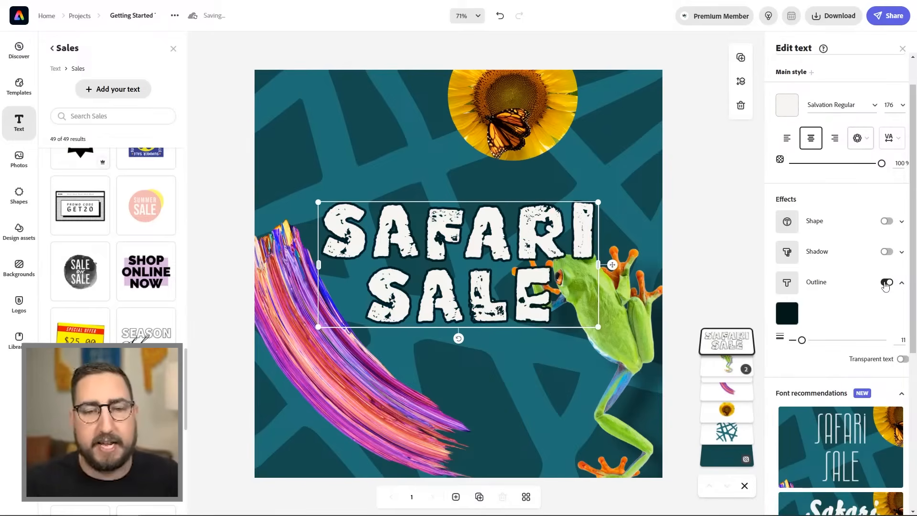
click(886, 282)
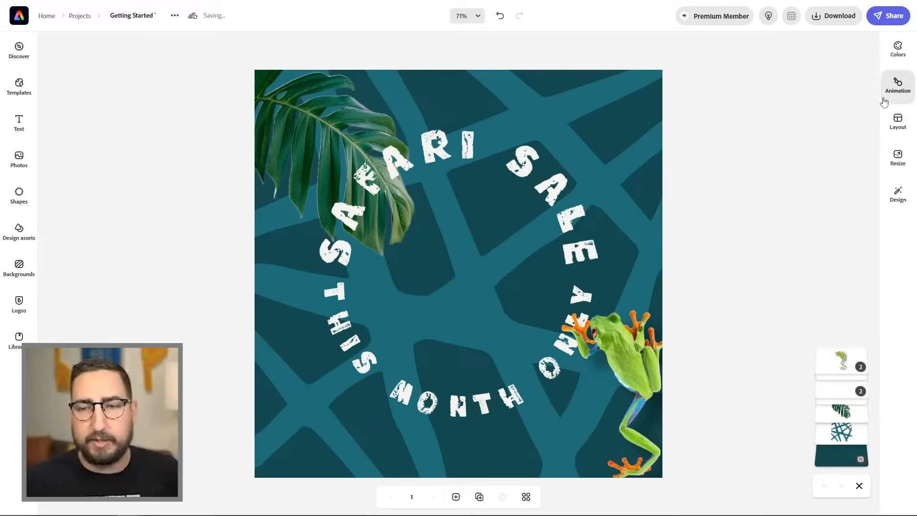
Preview the first Typewriter variant, then the third Slide variant on the curved lettering.
click(897, 86)
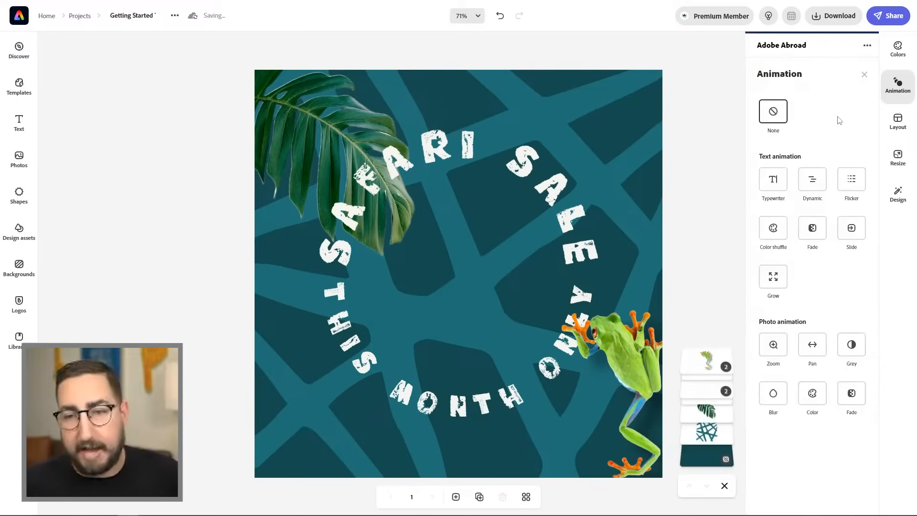
click(772, 179)
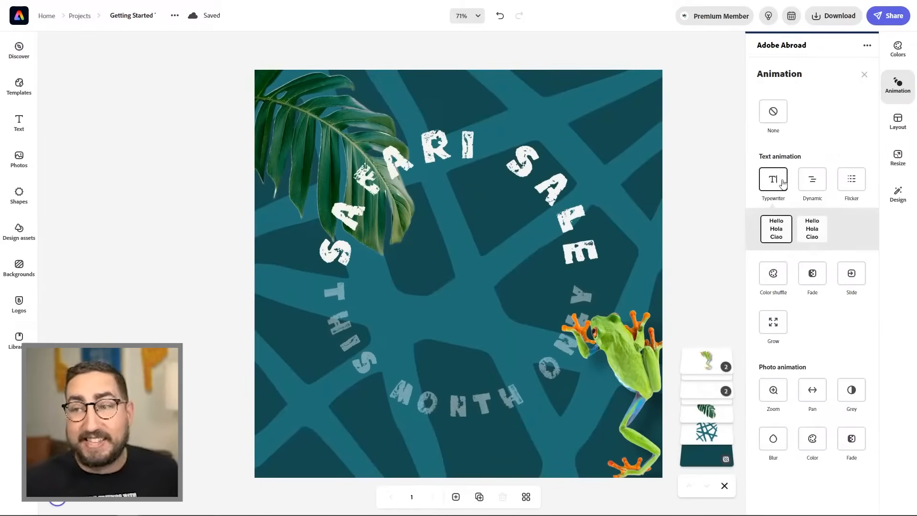
click(811, 228)
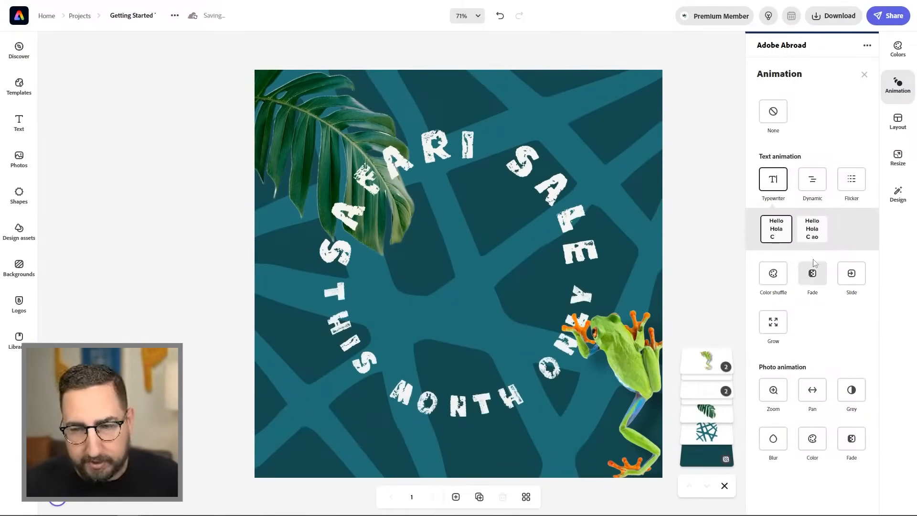
click(850, 232)
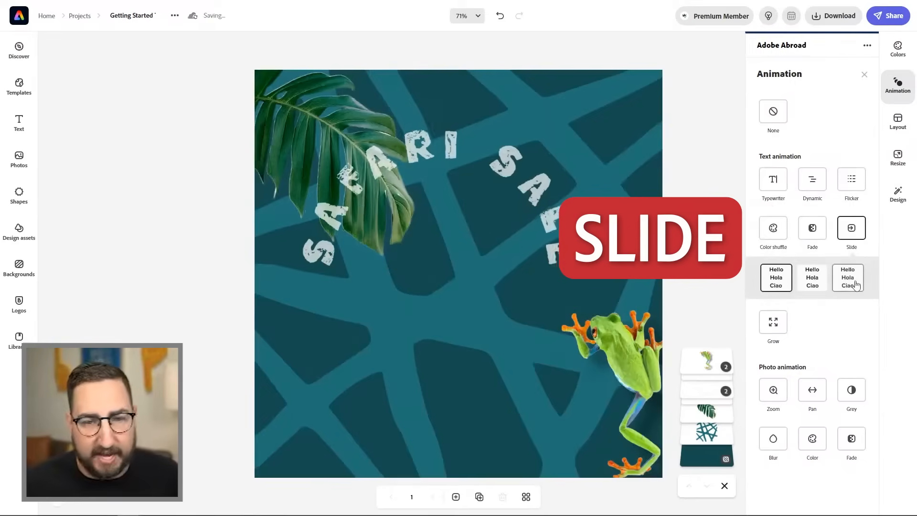
click(851, 179)
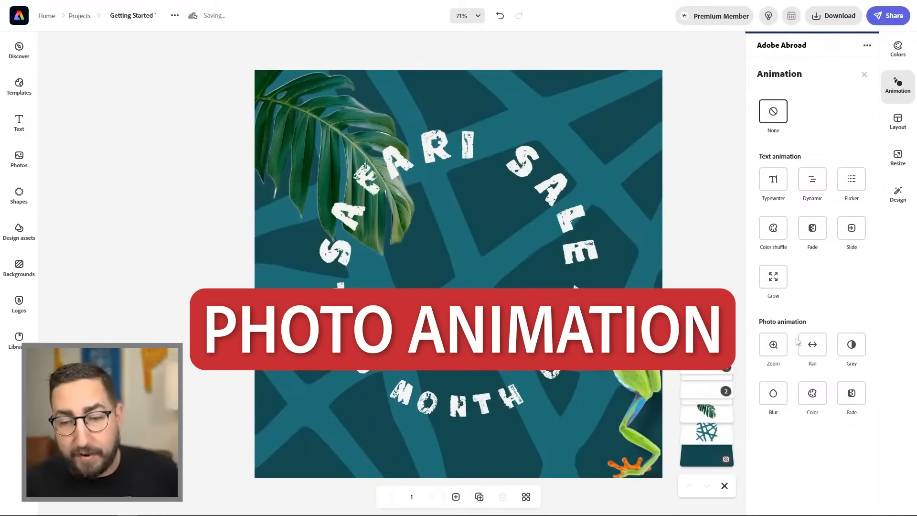
Give the photos a Pan animation after trying Zoom, then download the design as MP4.
click(812, 344)
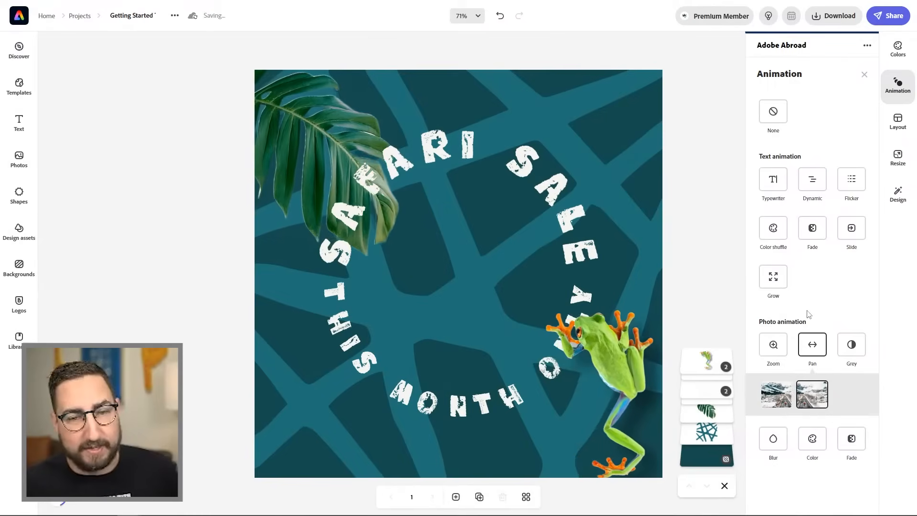
click(772, 345)
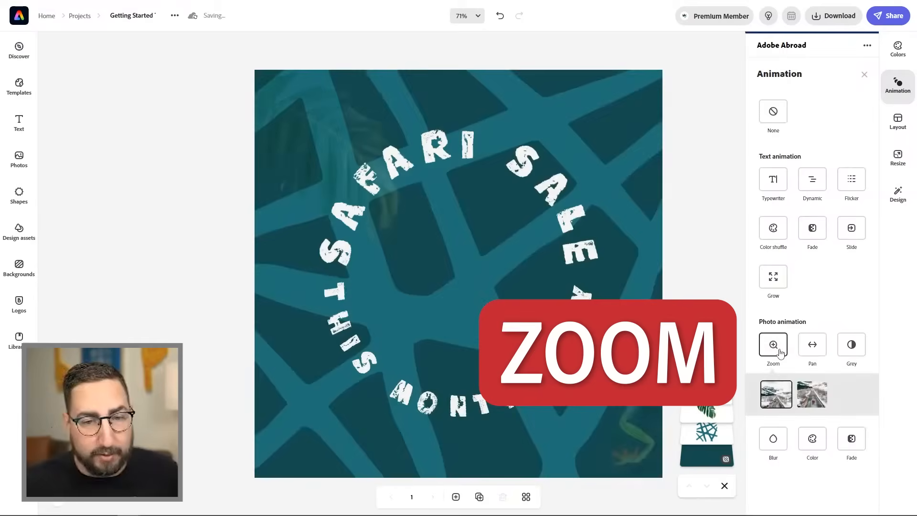
click(812, 344)
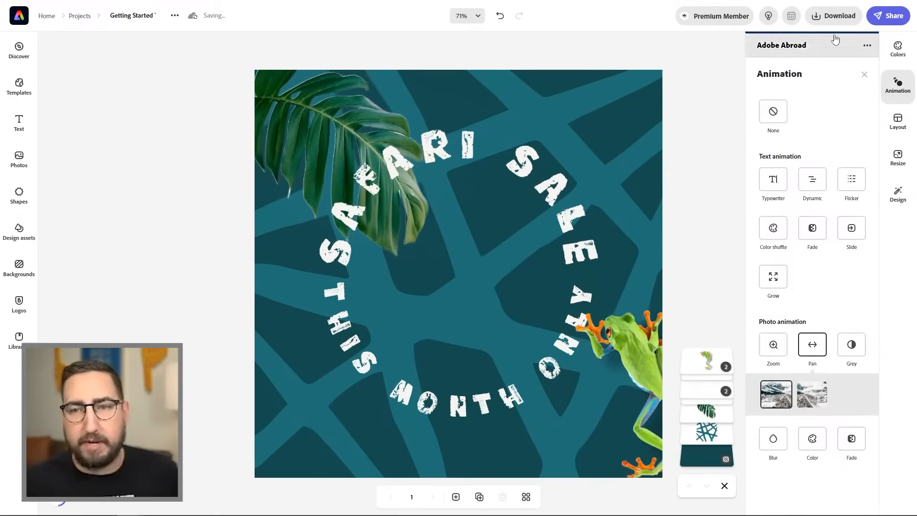
click(833, 16)
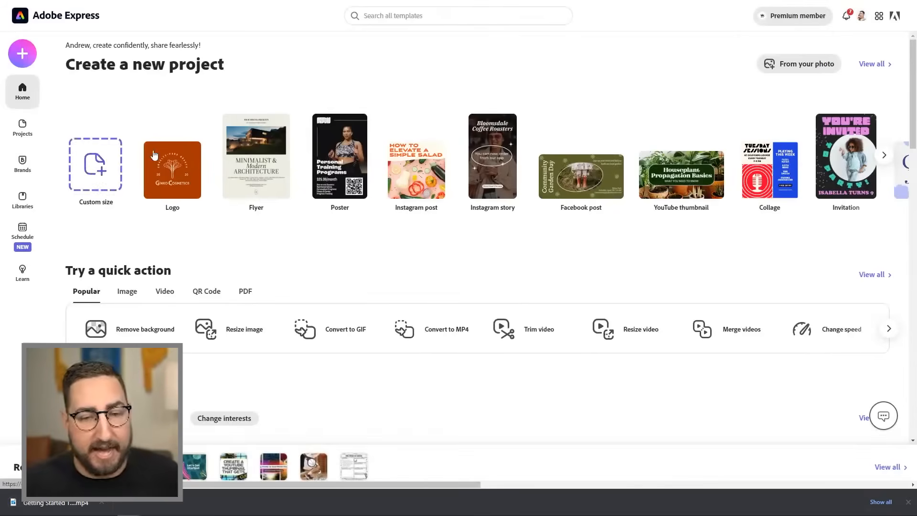
scroll(down, 3)
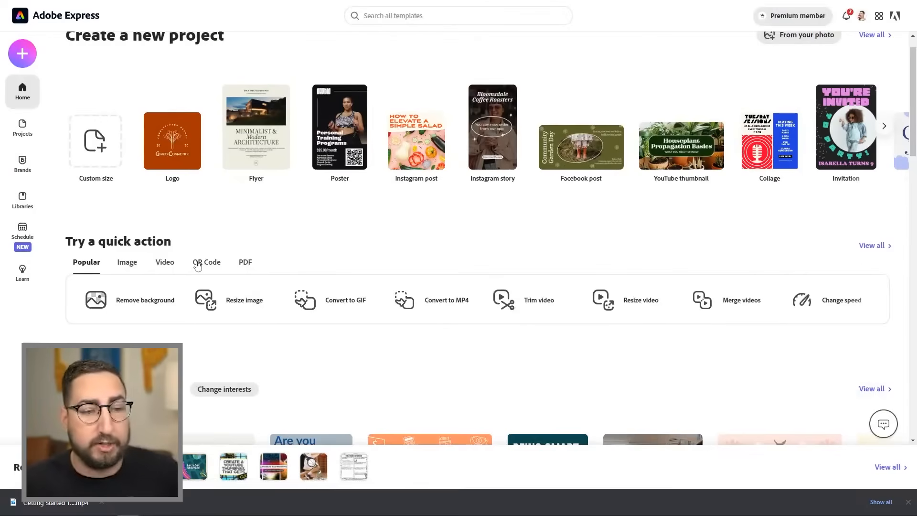
click(164, 261)
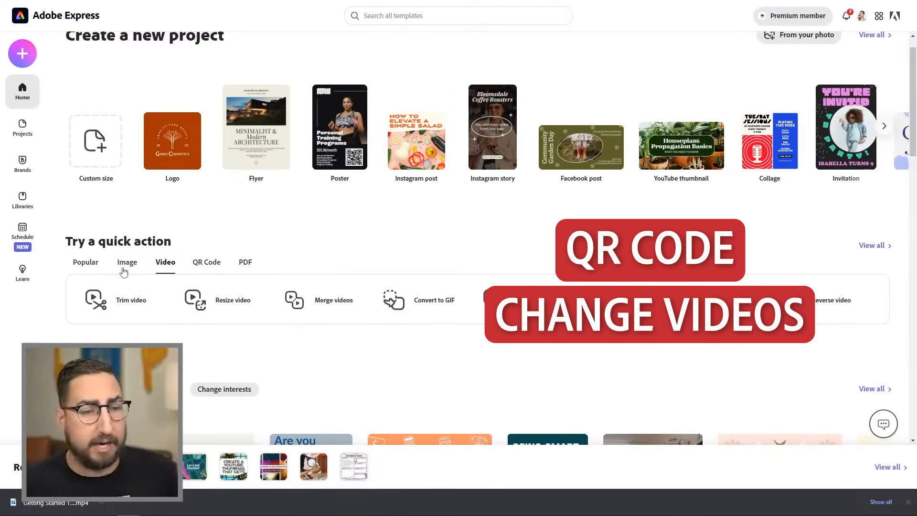
click(127, 261)
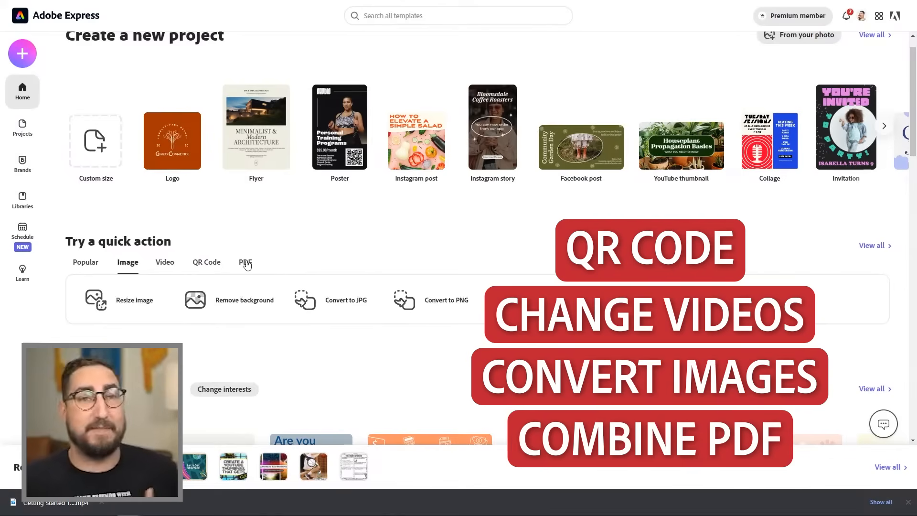
click(245, 261)
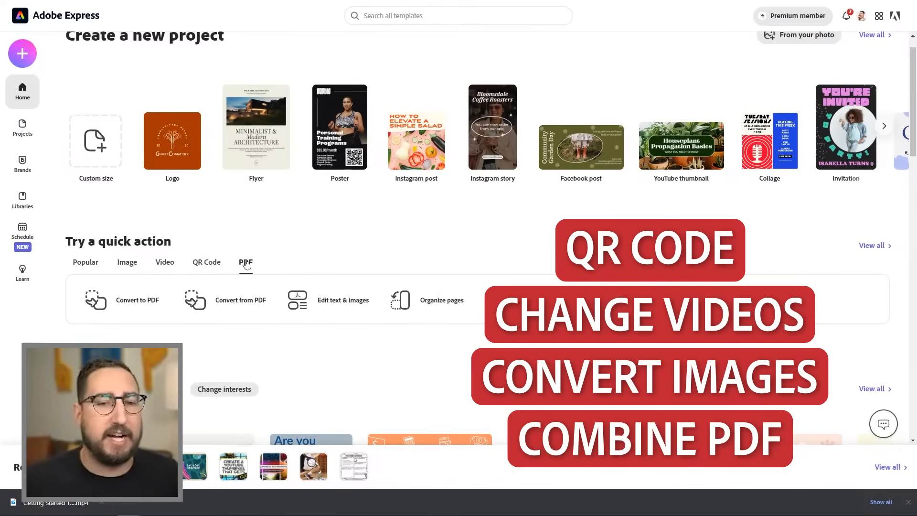
click(86, 262)
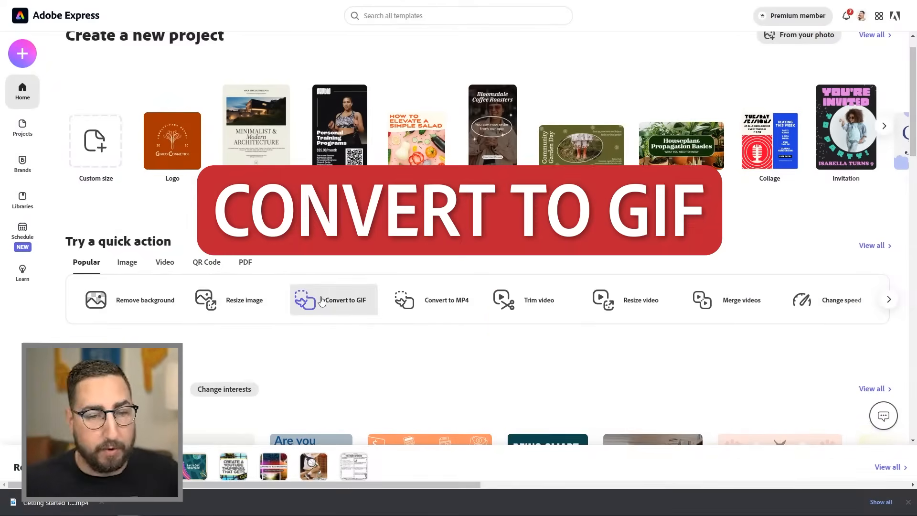
Load the downloaded Safari Sale MP4 into the Convert to GIF tool.
click(341, 299)
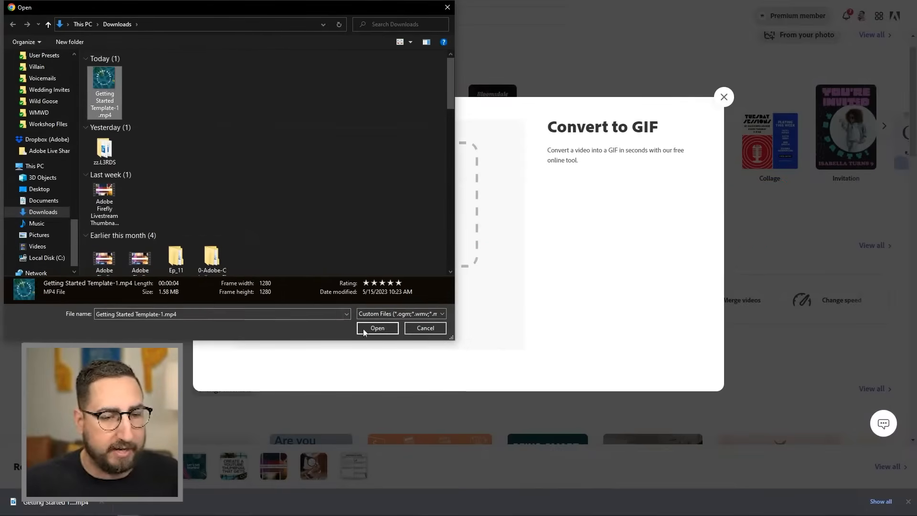
click(377, 328)
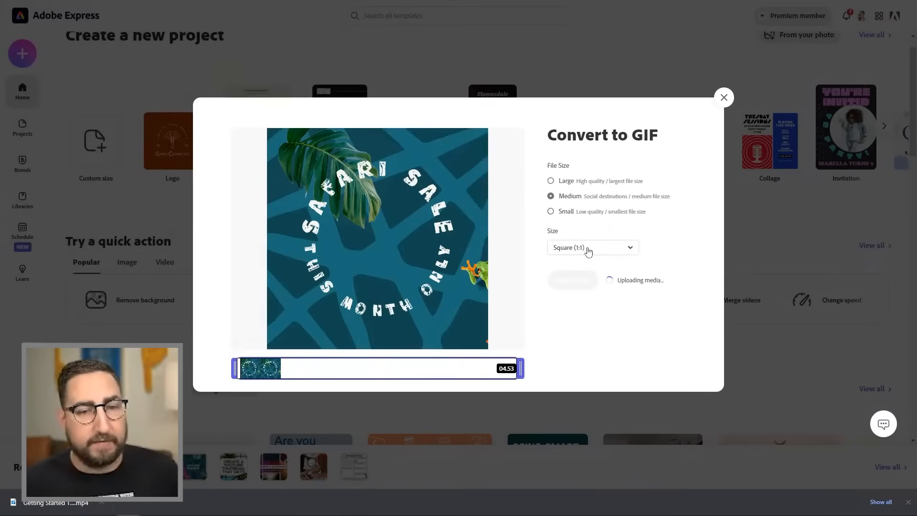